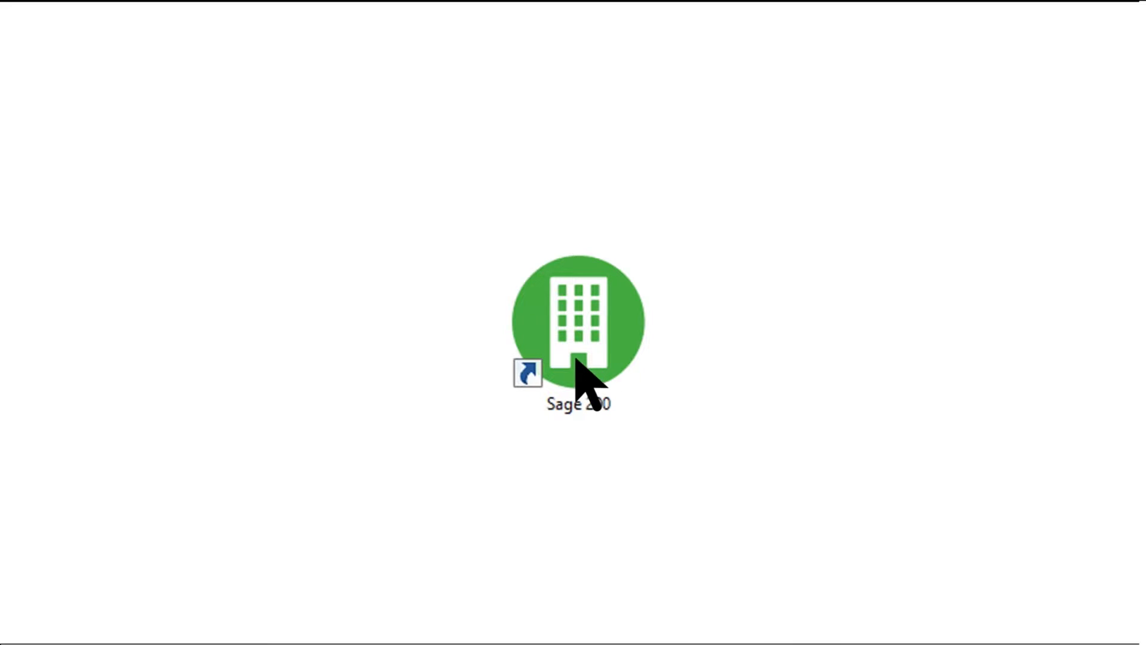
double_click(578, 321)
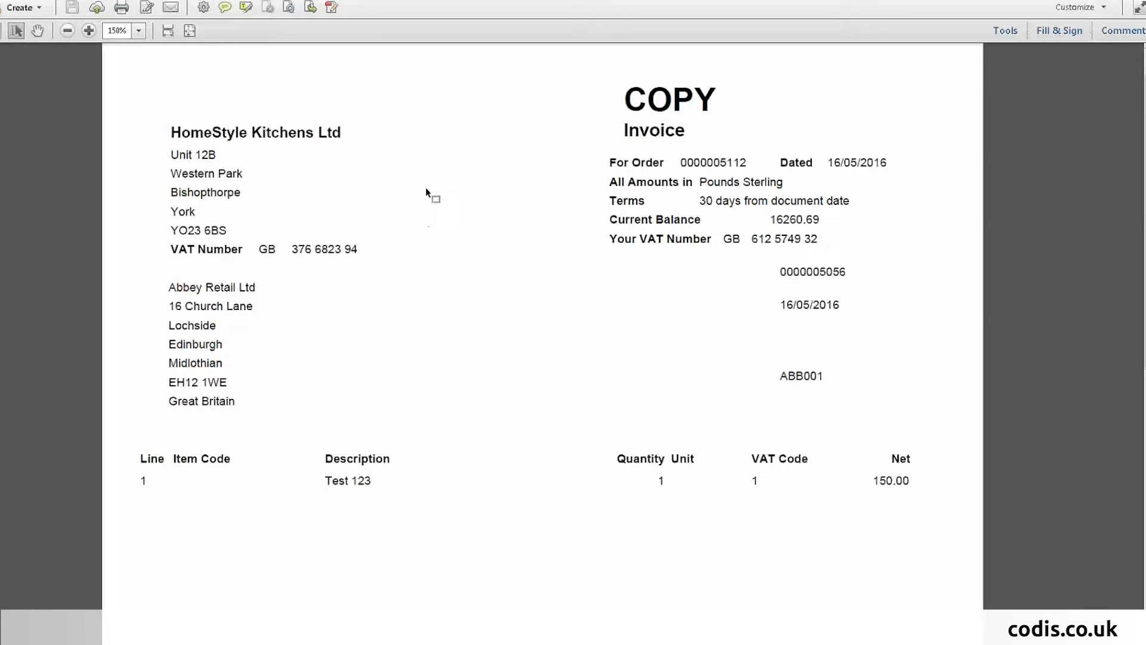
scroll("down", 3)
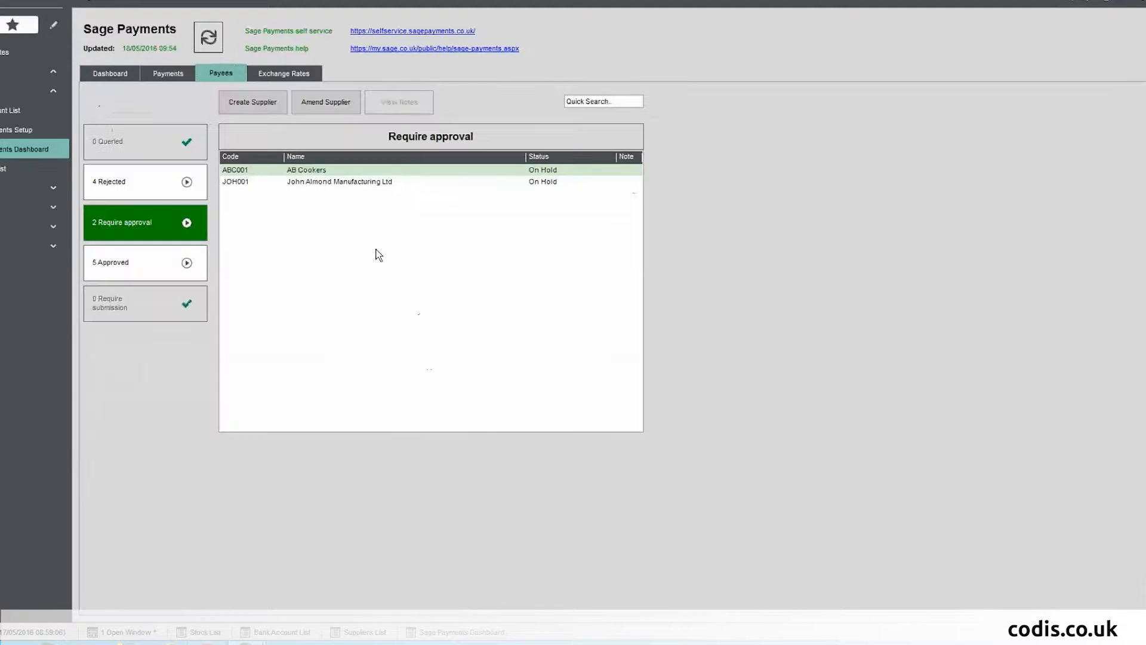
left_click(340, 182)
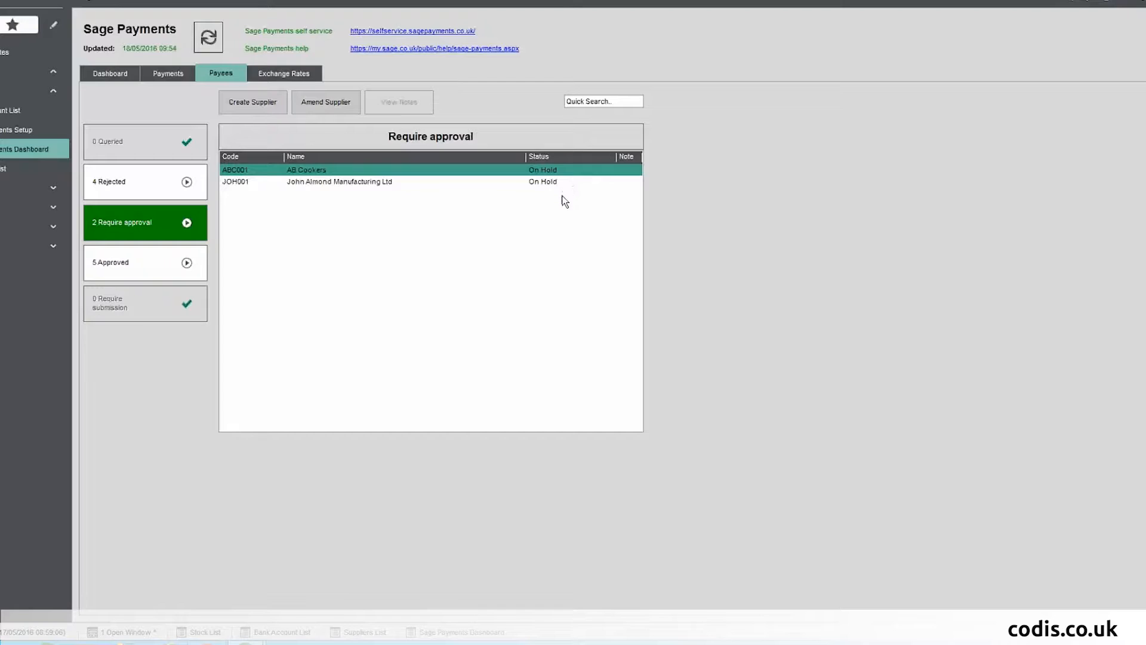
mouse_move(305, 203)
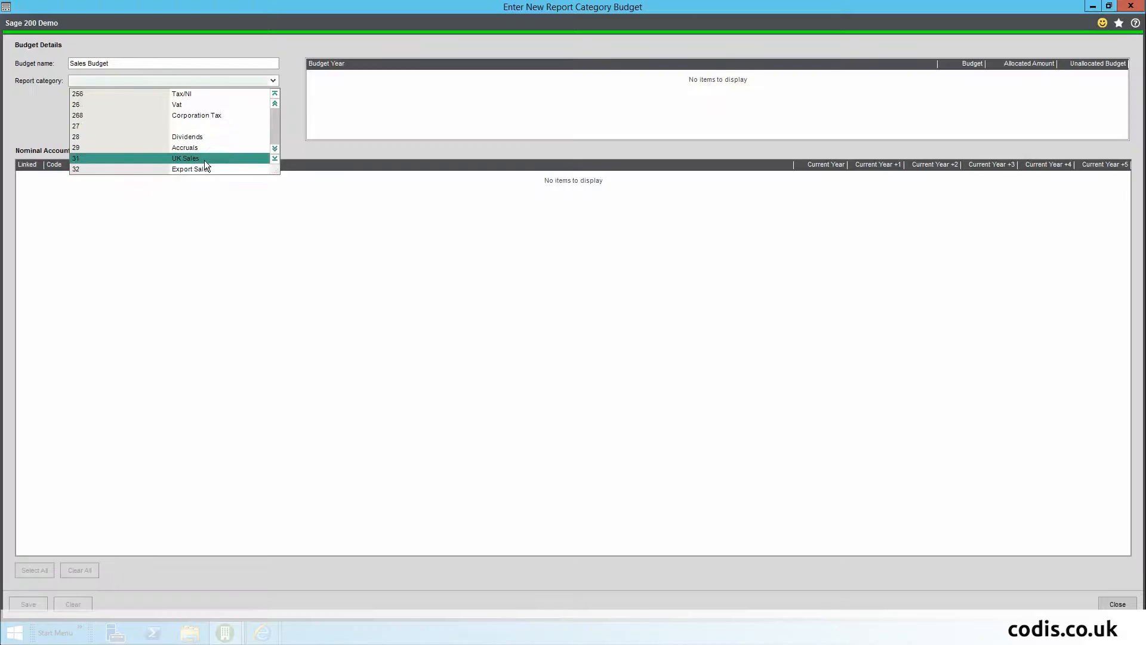
Step: Choose 31 UK Sales as the report category for the new Sales Budget
left_click(186, 157)
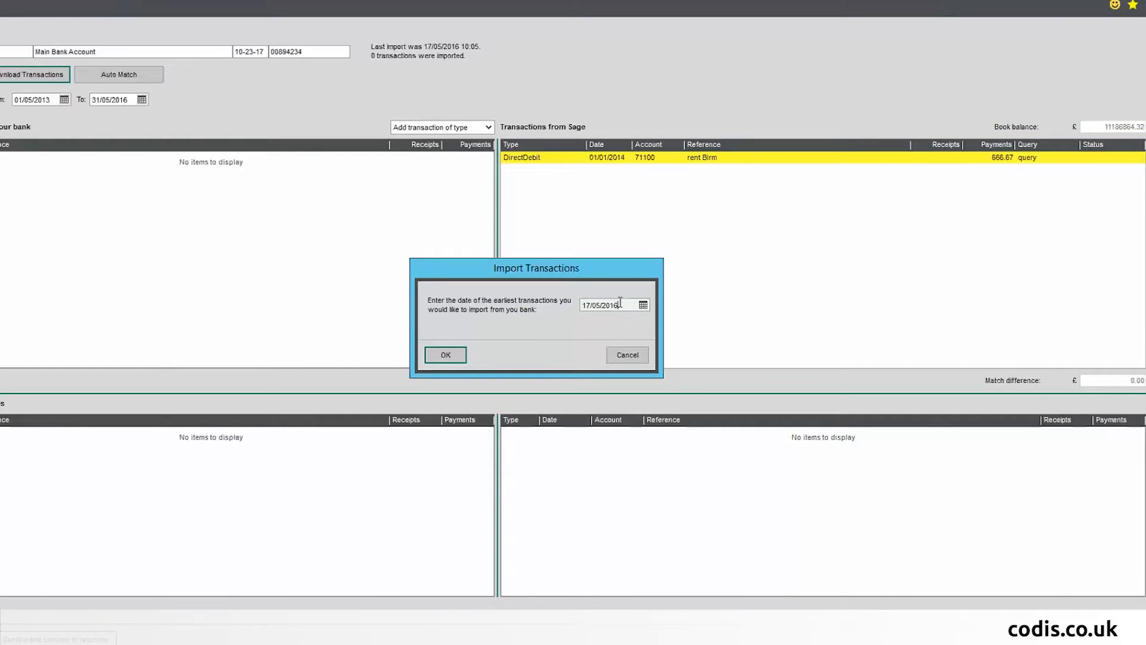
Step: Confirm 17/05/2016 as the earliest import date and agree to download the Main Bank Account transactions
left_click(444, 355)
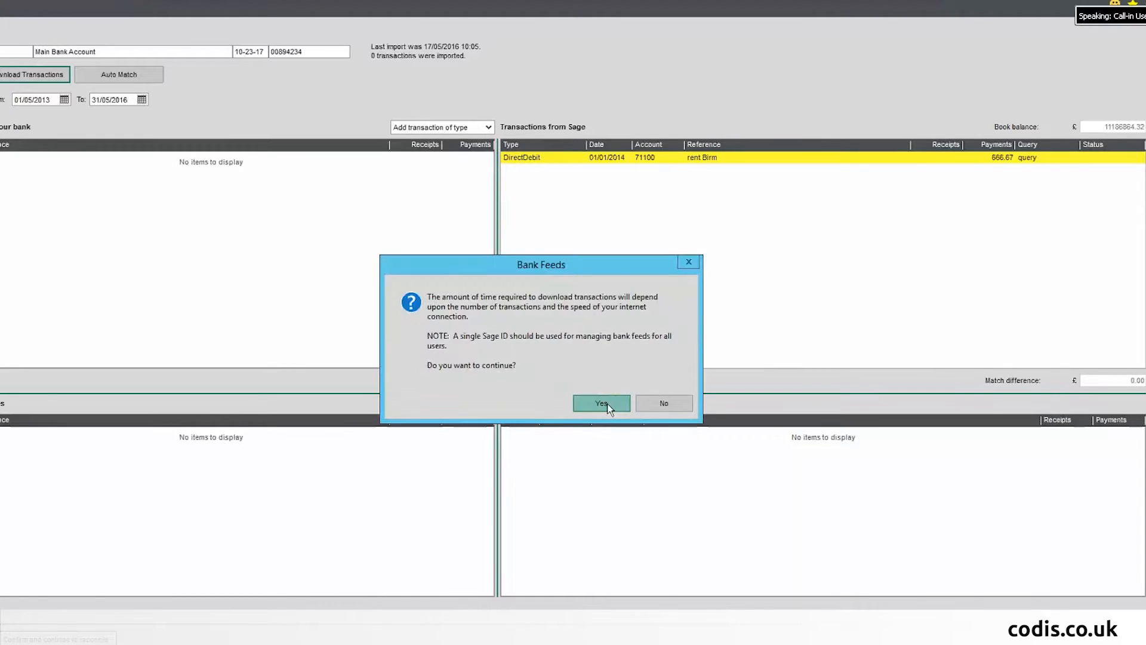
left_click(601, 403)
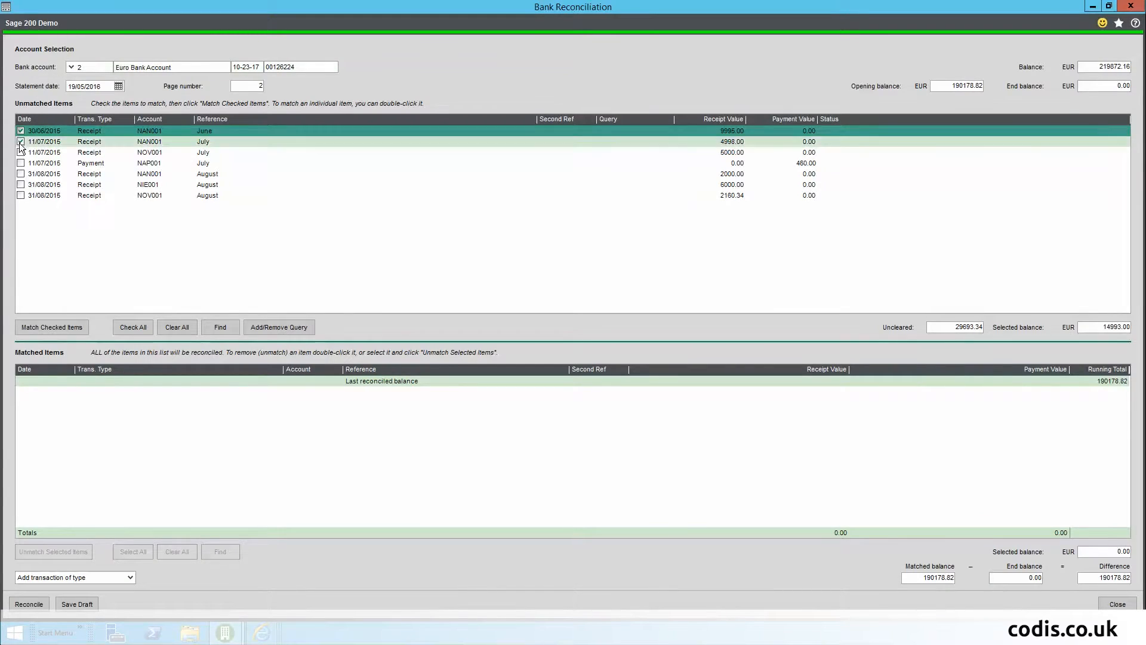
Step: Match the three ticked Euro Bank Account receipts, reconcile them and close the reconciliation
left_click(52, 327)
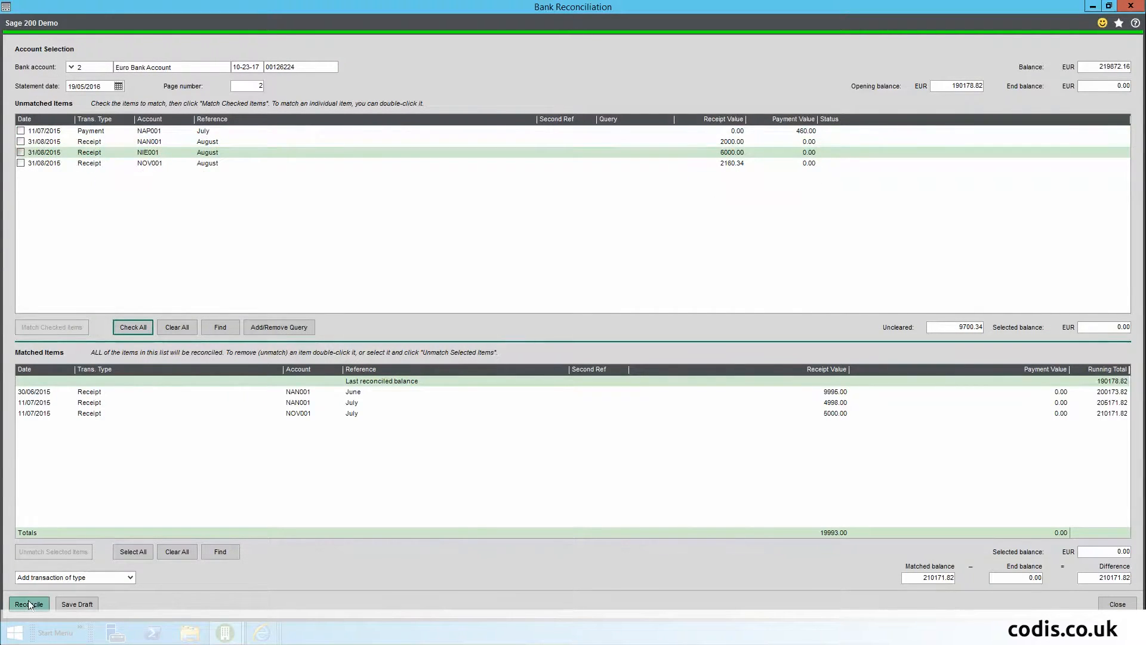
left_click(28, 603)
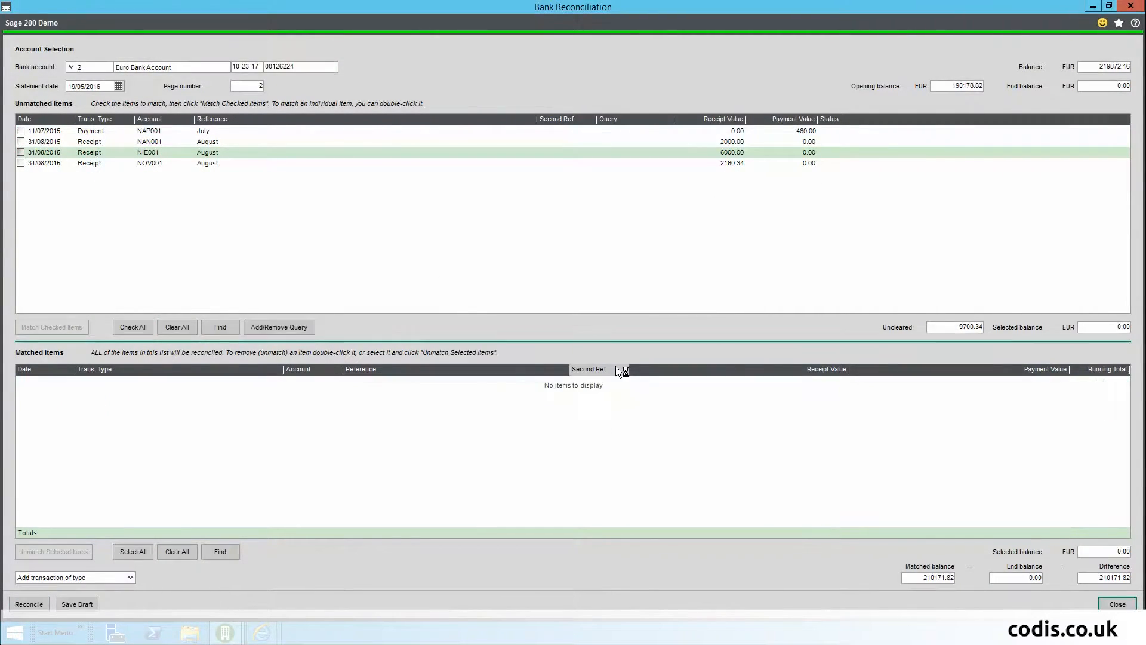
left_click(1117, 604)
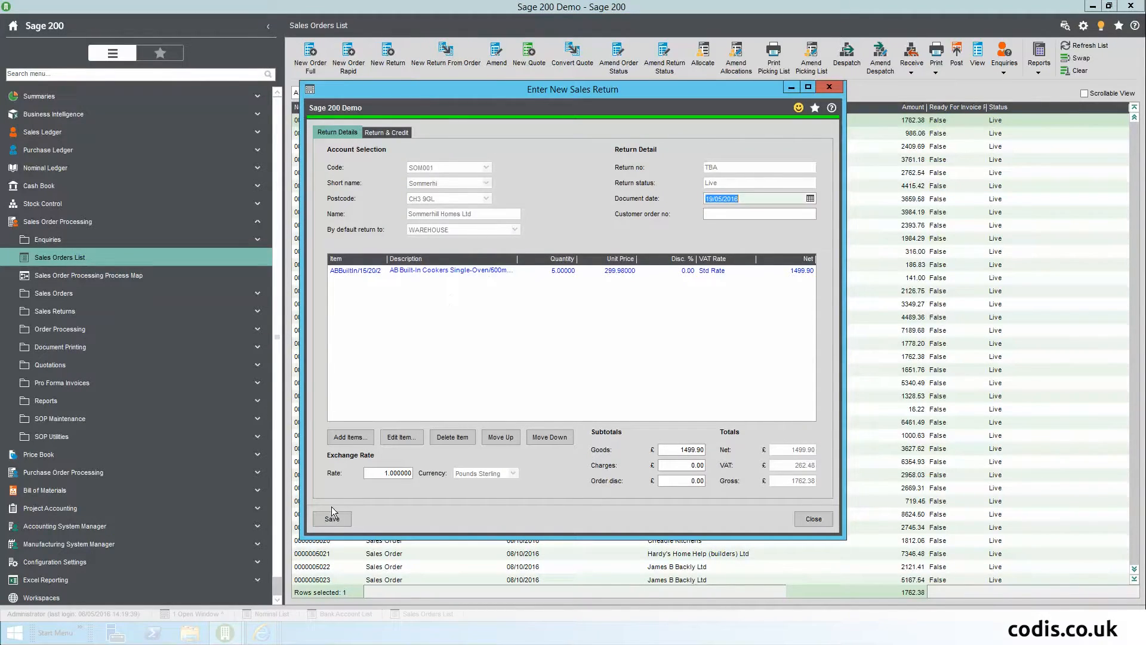
Step: Save the Sommerhill Homes Ltd sales return, confirming it with customer order number 1234
left_click(330, 518)
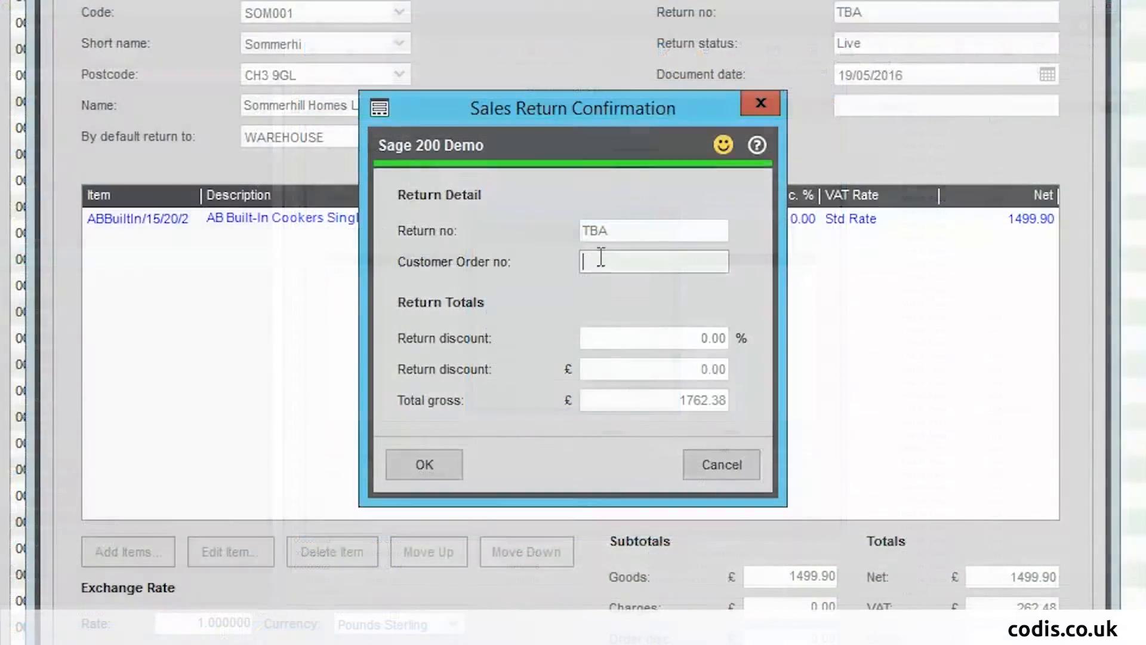
type("1234")
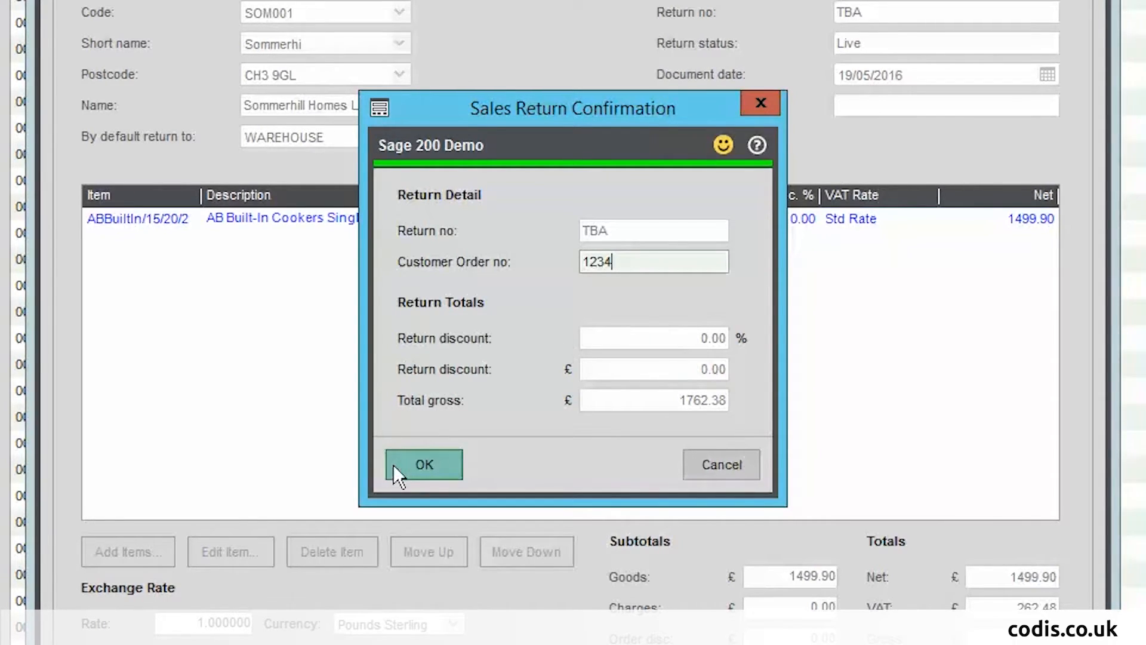
left_click(422, 464)
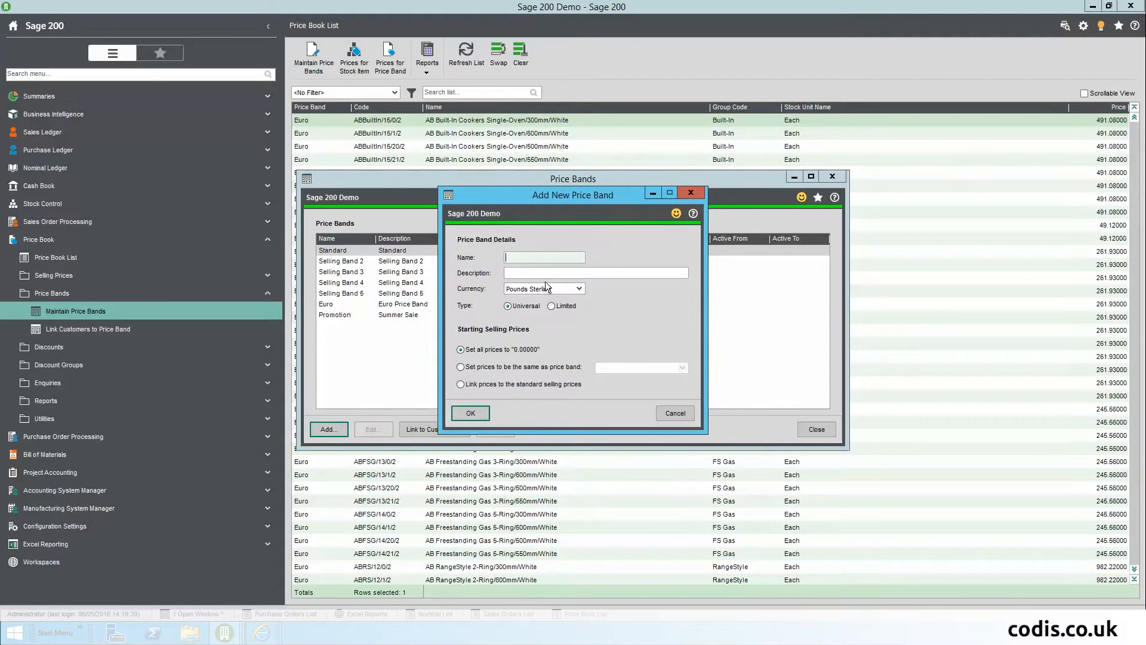
Step: Create the New Promotion price band for the Summer Sale and make it time-based from 19/05/2016
type("New Promotion")
left_click(596, 272)
type("Summer Sale")
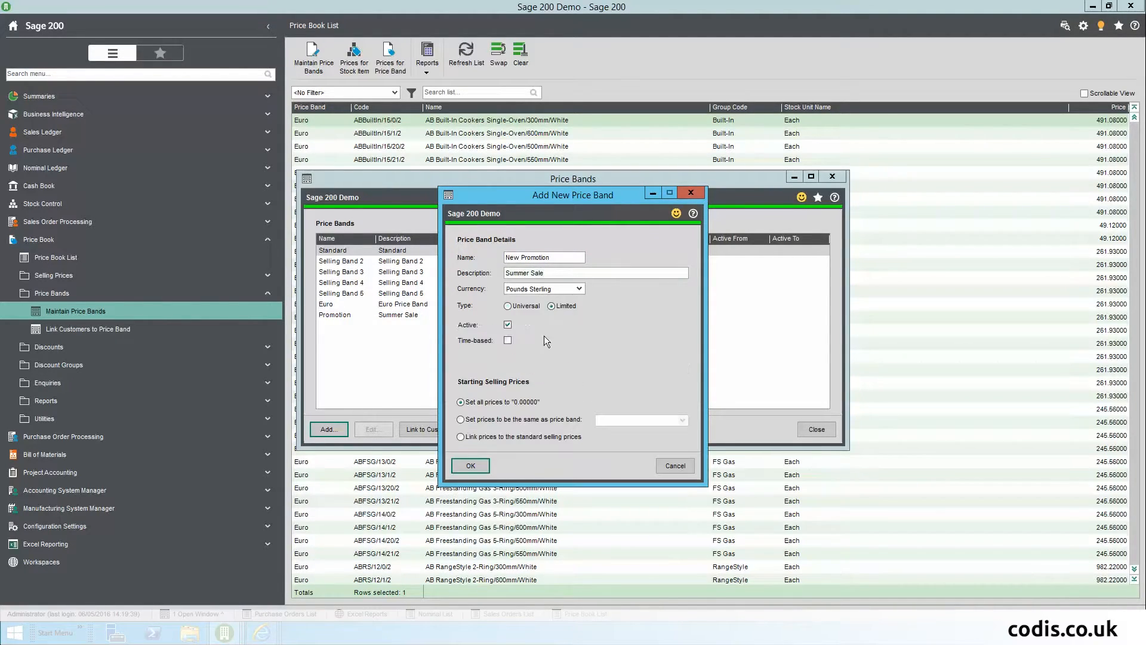
left_click(470, 466)
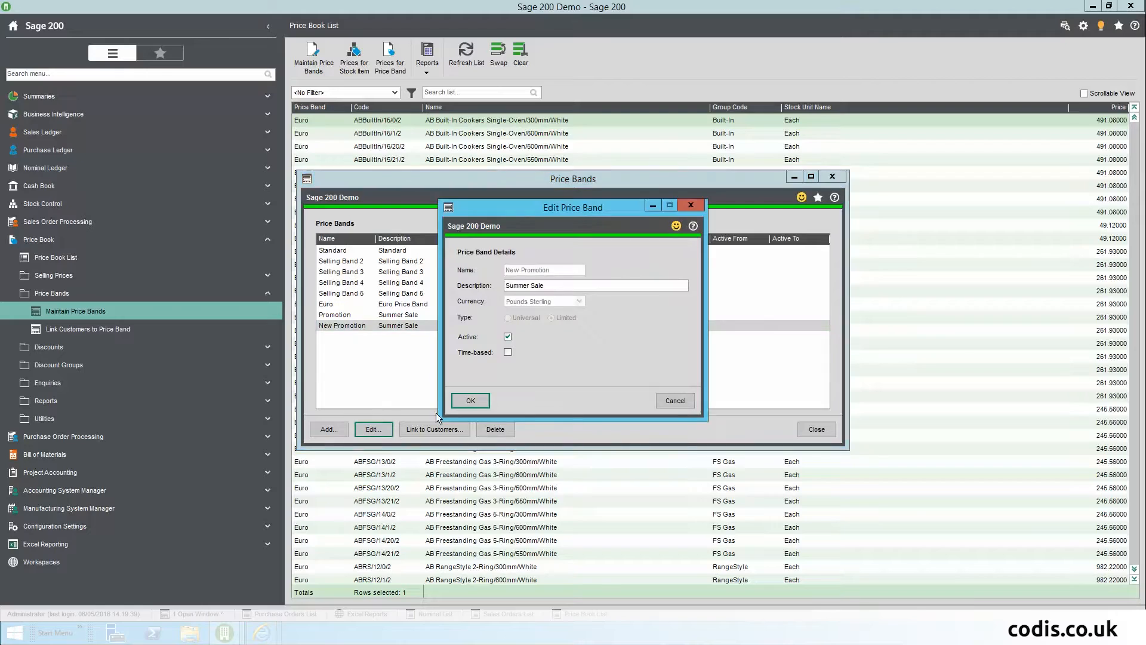
left_click(507, 351)
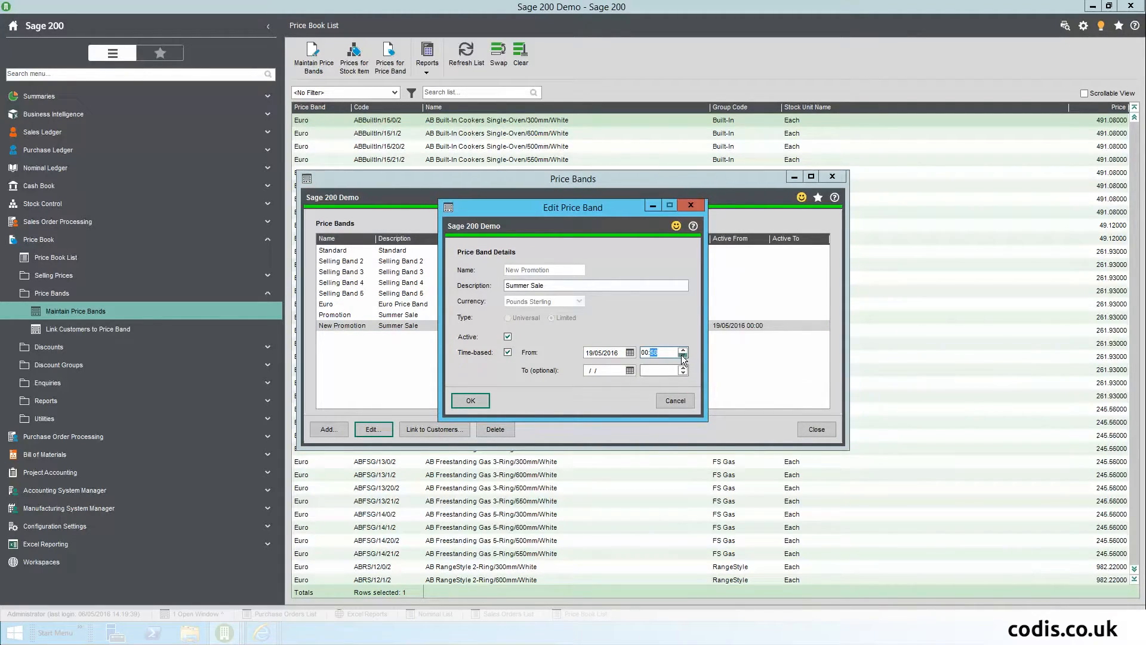
left_click(683, 349)
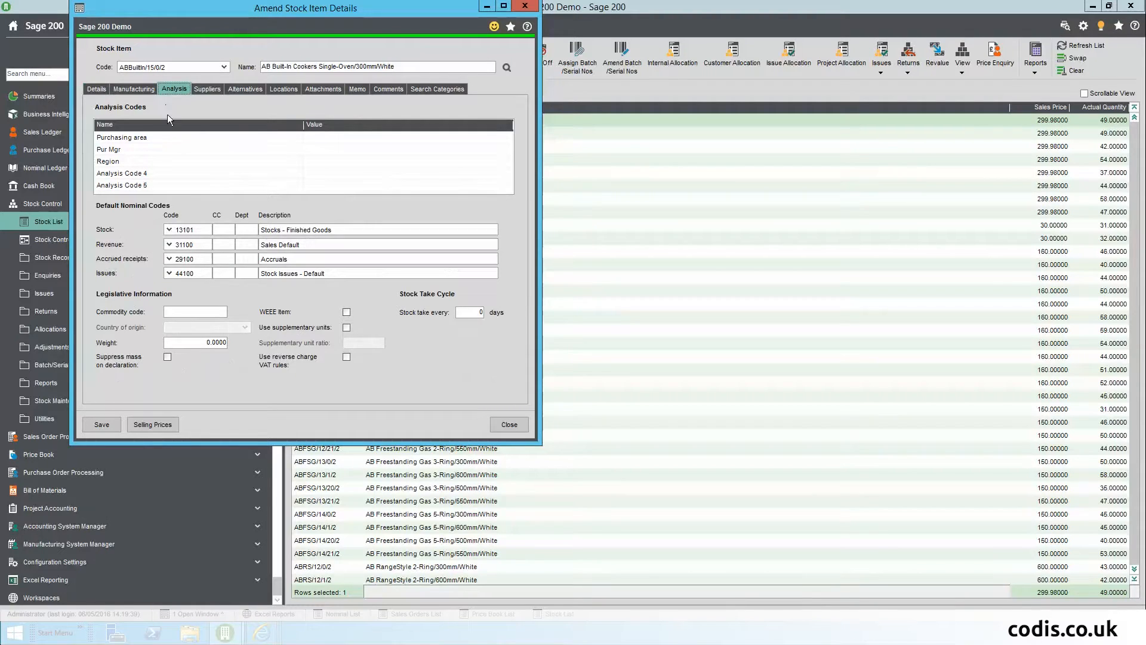
Step: Give the AB built-in cooker purchasing area North and pick its region analysis code
left_click(406, 136)
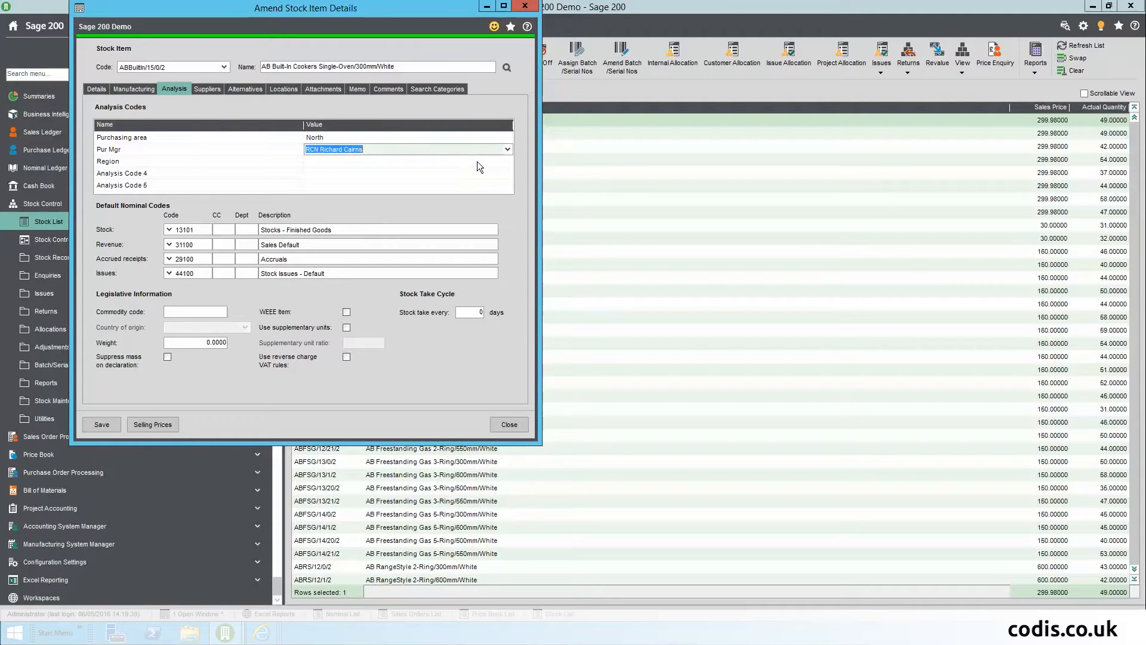
left_click(507, 161)
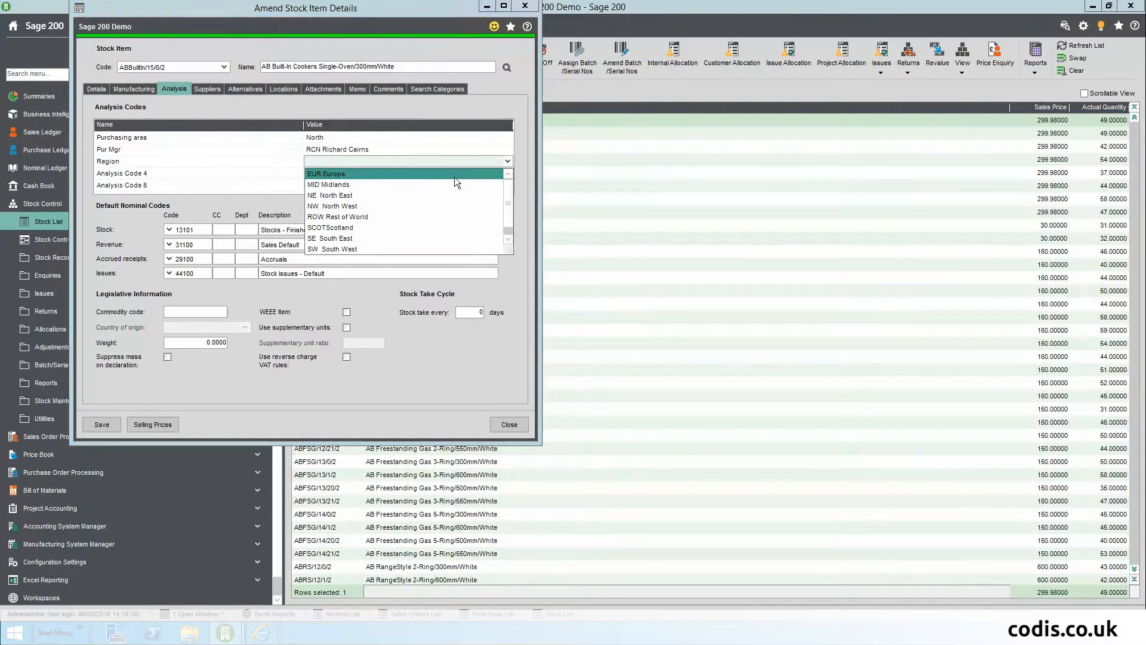
left_click(96, 89)
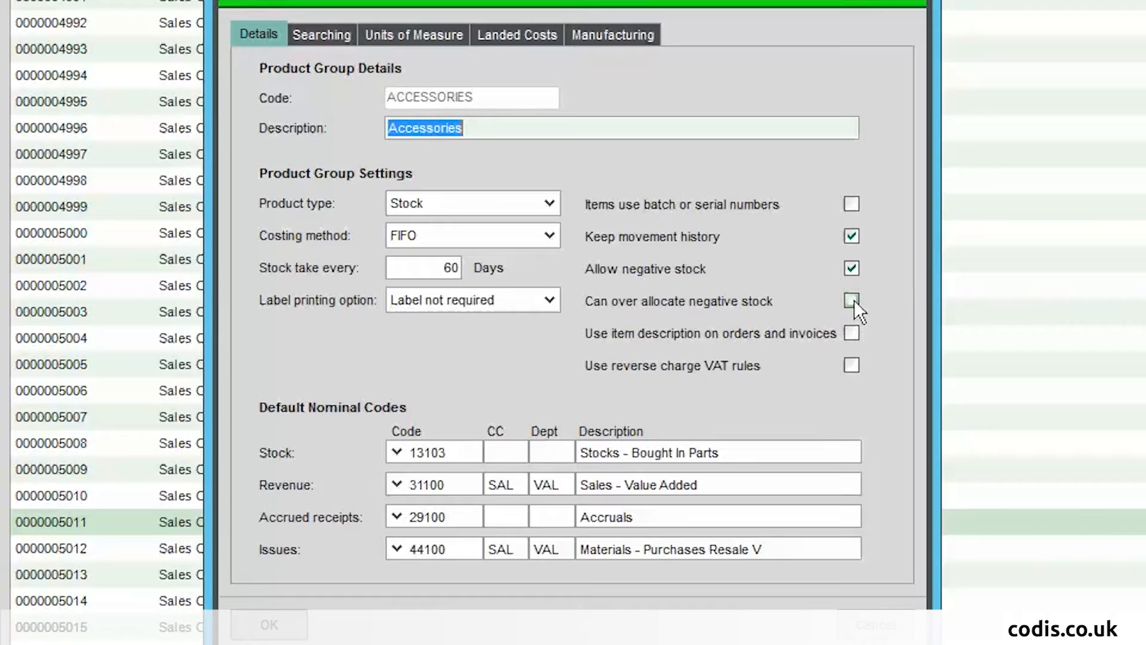
Step: Allow Accessories to over-allocate negative stock, then begin an item code on Abbey Retail Ltd's sales order
left_click(851, 301)
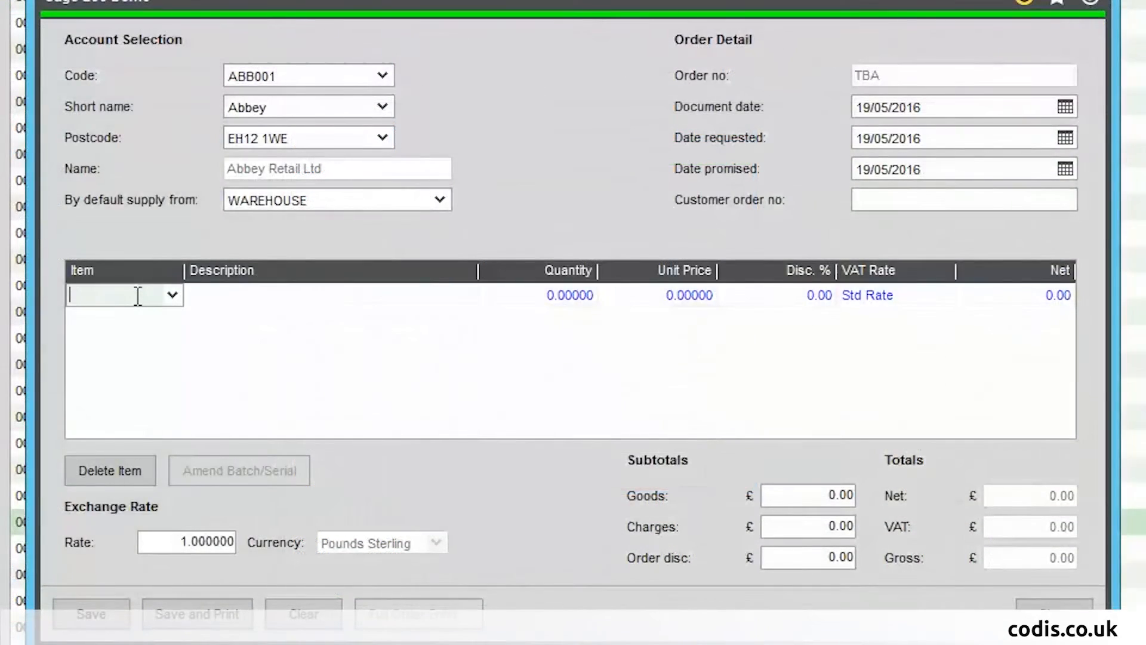
type("a")
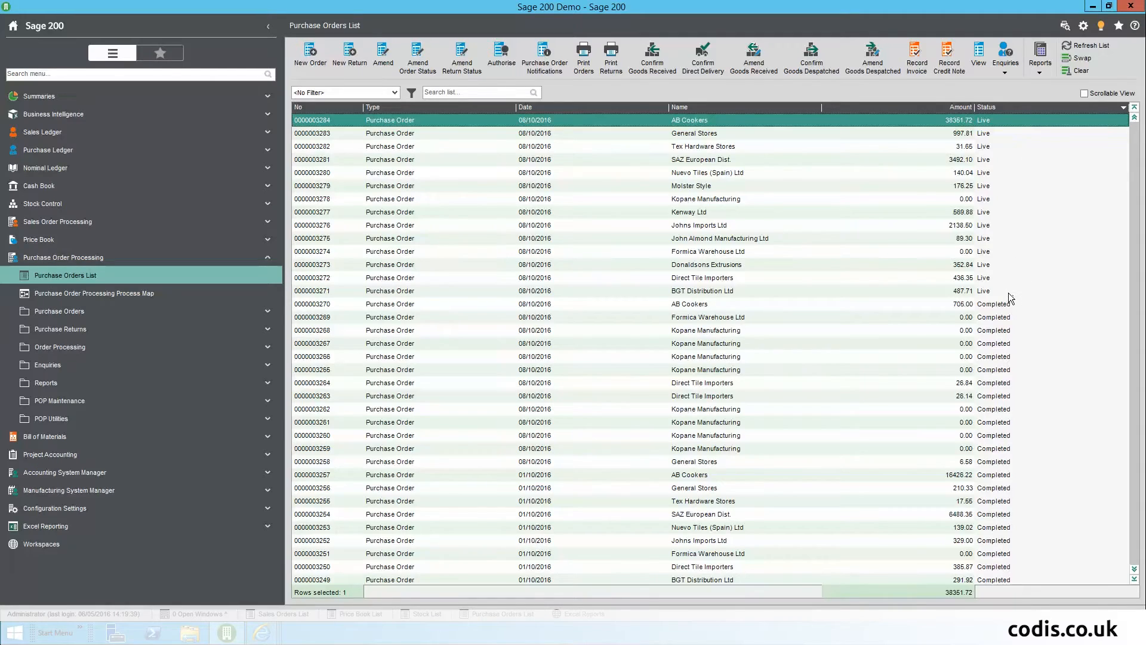
Step: Select Nominal Outturn.xlsx in the Excel Reports list and view it in Excel
left_click(45, 525)
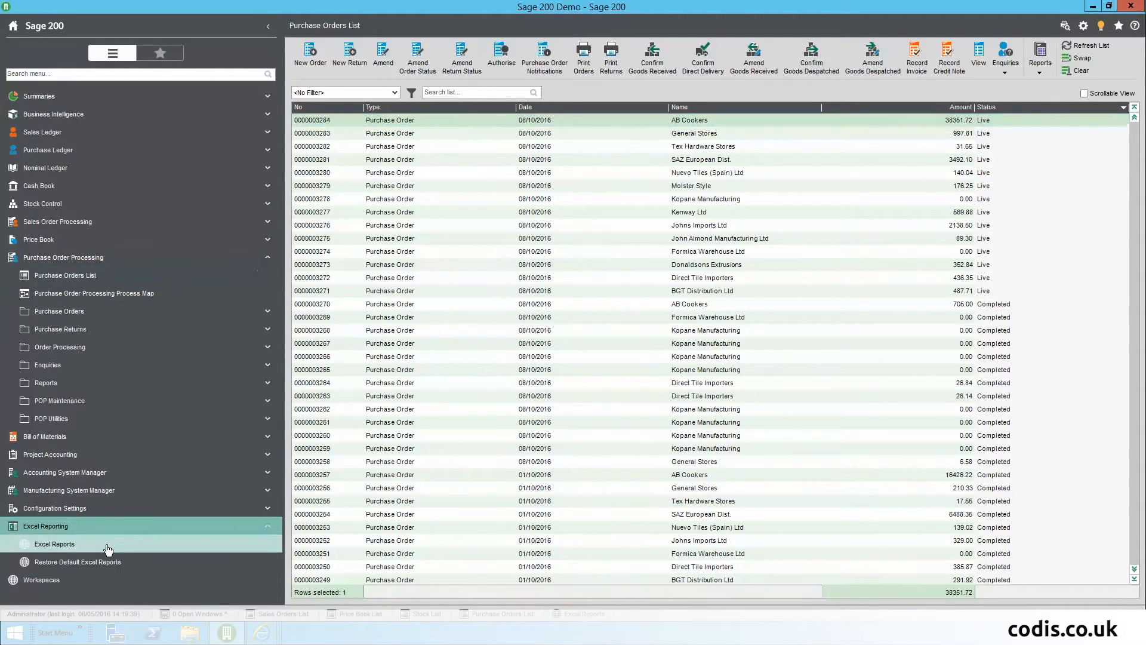
left_click(54, 543)
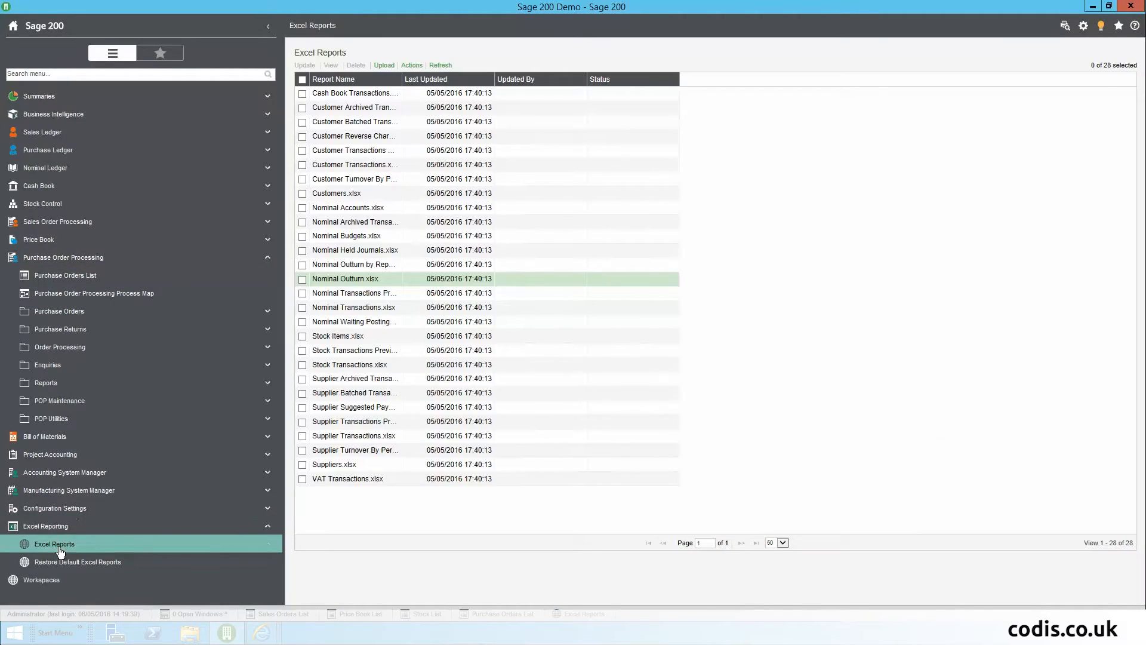
left_click(302, 280)
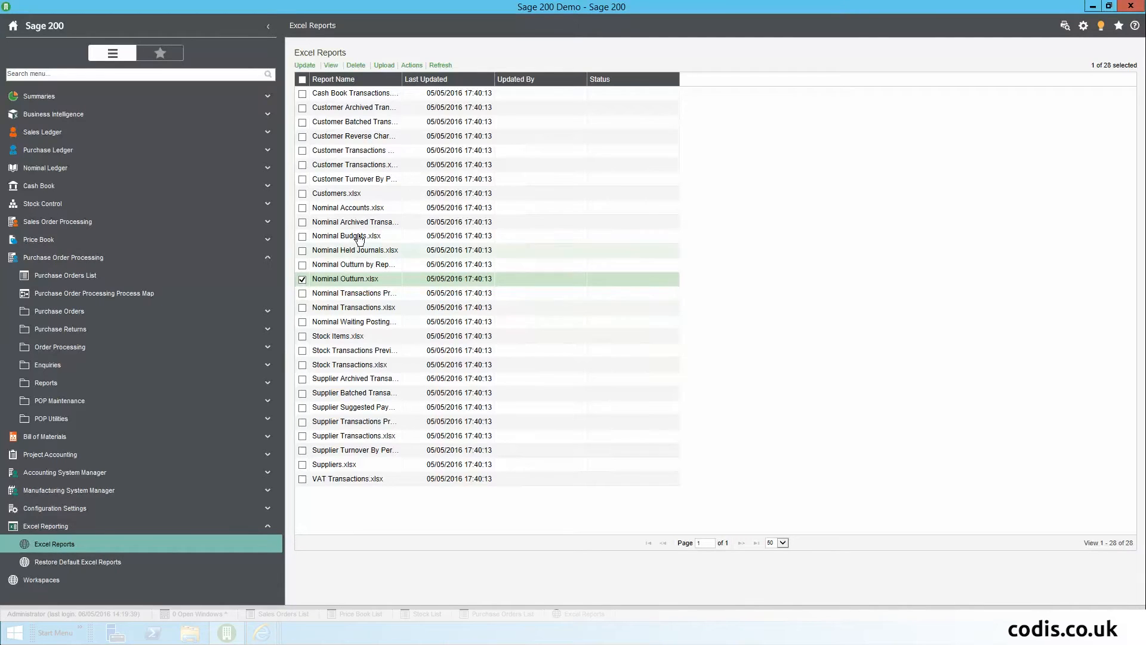
left_click(330, 64)
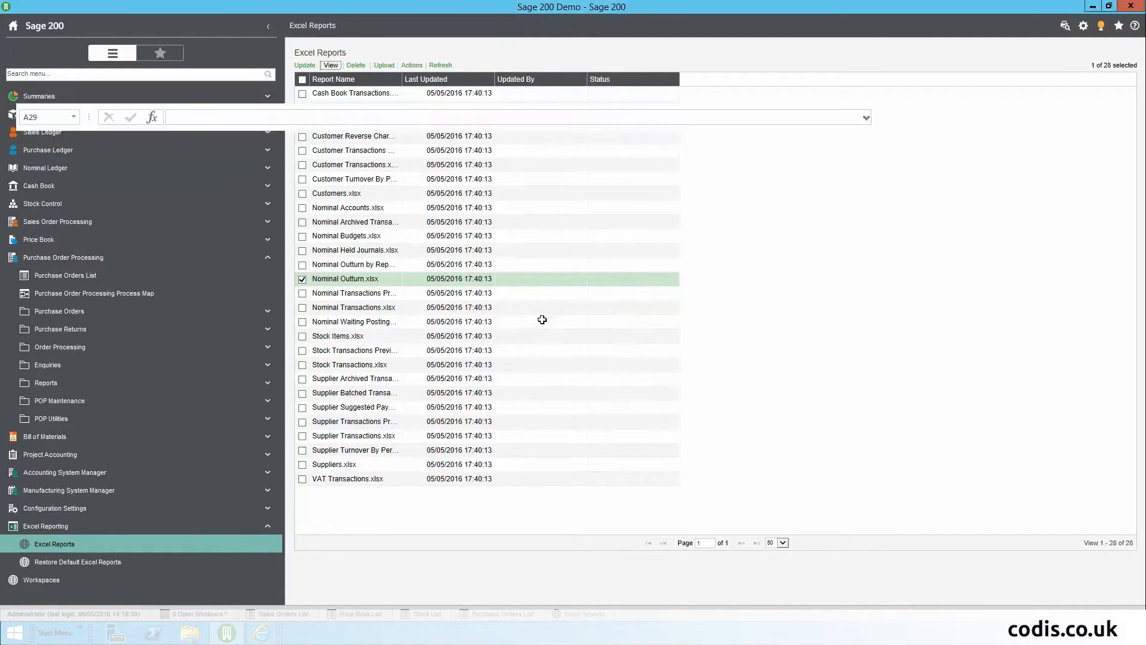
Step: Enter 7387 as the credit in J18 and debit in I20 to balance the 2EURO journal
left_click(329, 64)
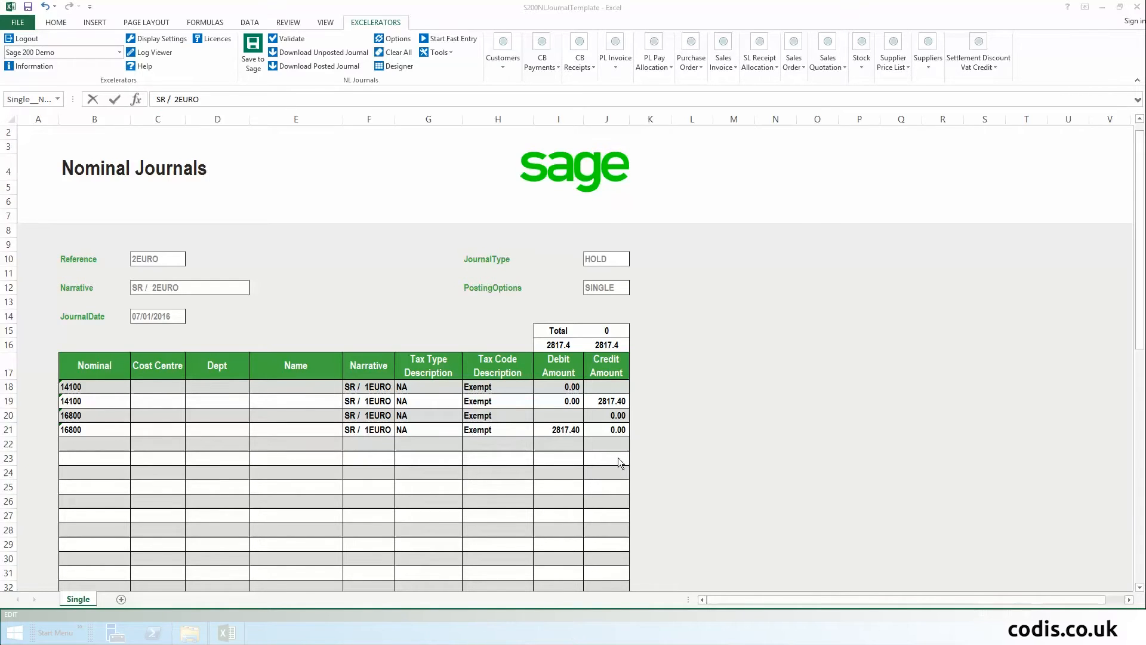
type("7387.00")
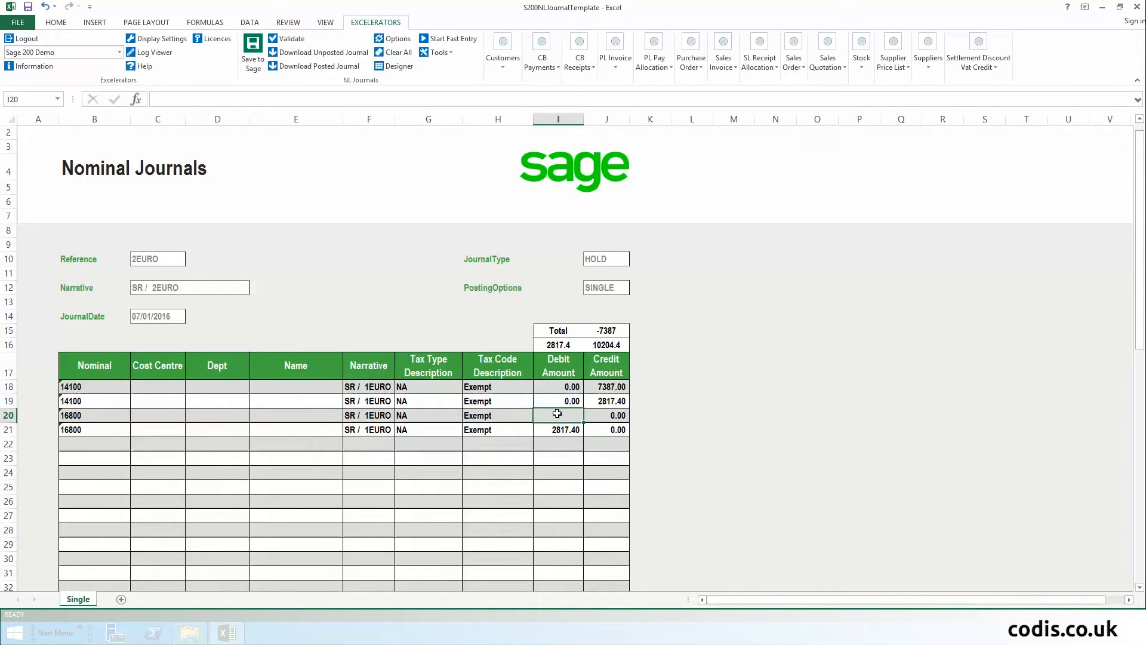
type("7387.00")
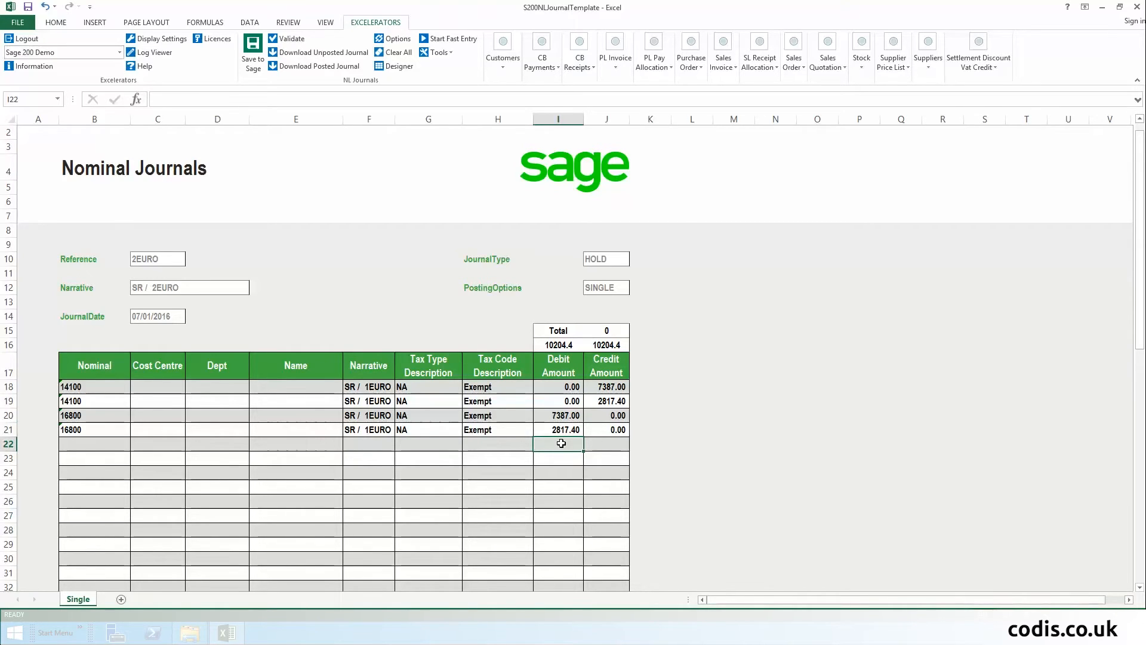
Step: Save the balanced journal to Sage and acknowledge it was saved as Hold
left_click(252, 51)
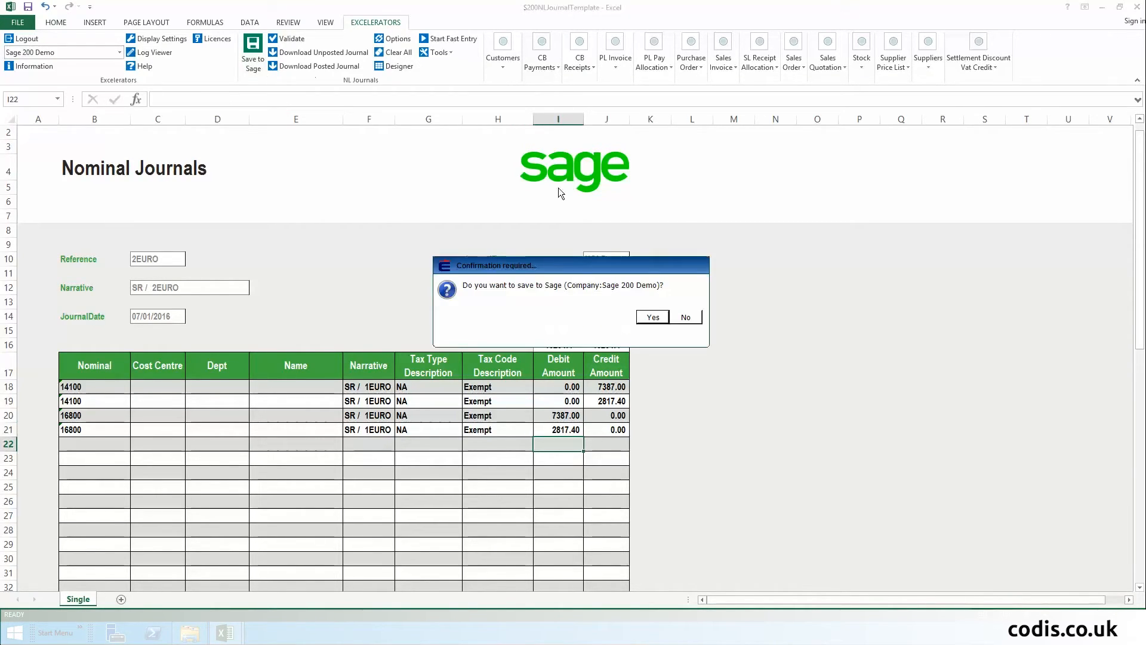
left_click(652, 317)
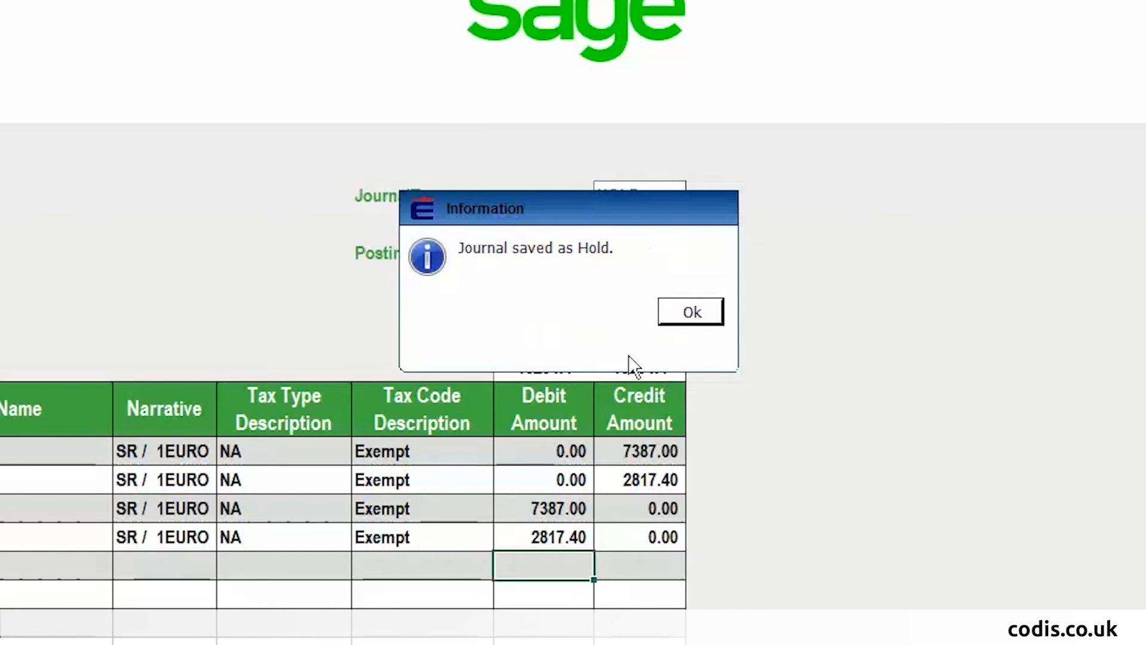
left_click(689, 312)
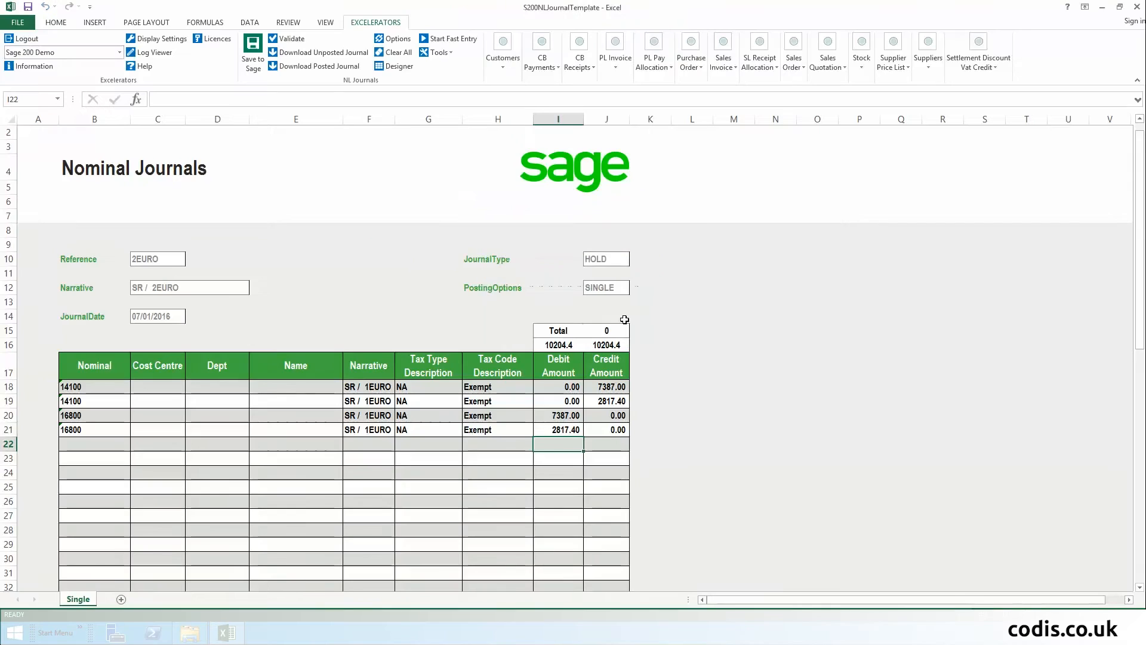